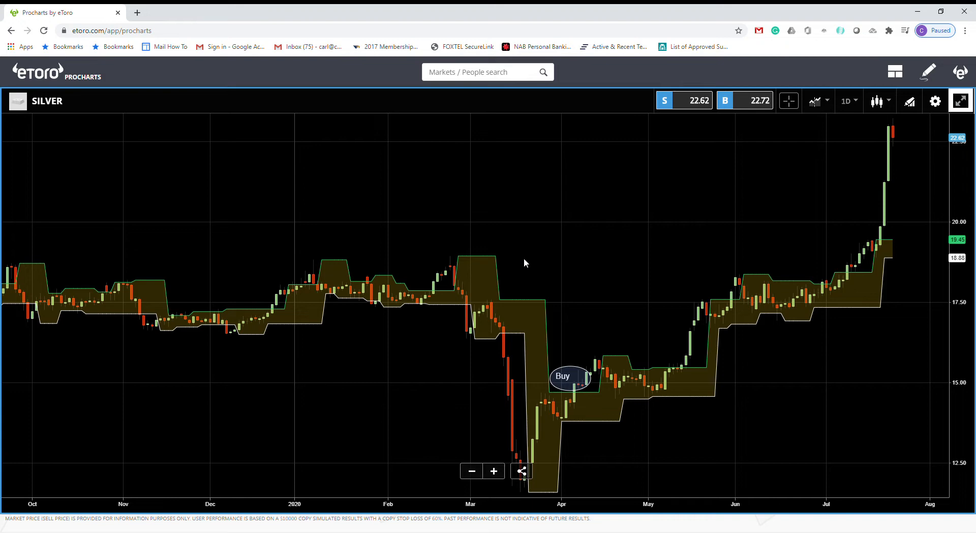
mouse_move(584, 219)
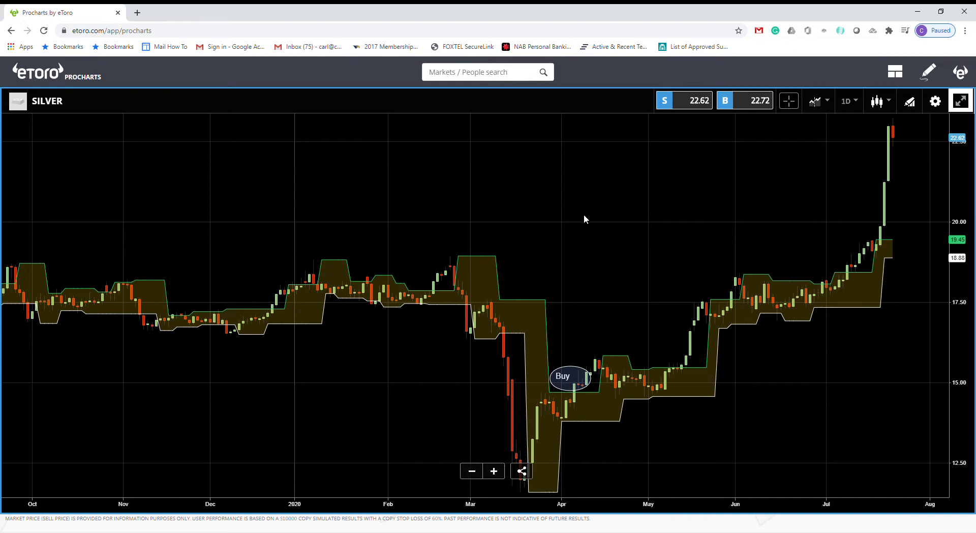
mouse_move(625, 207)
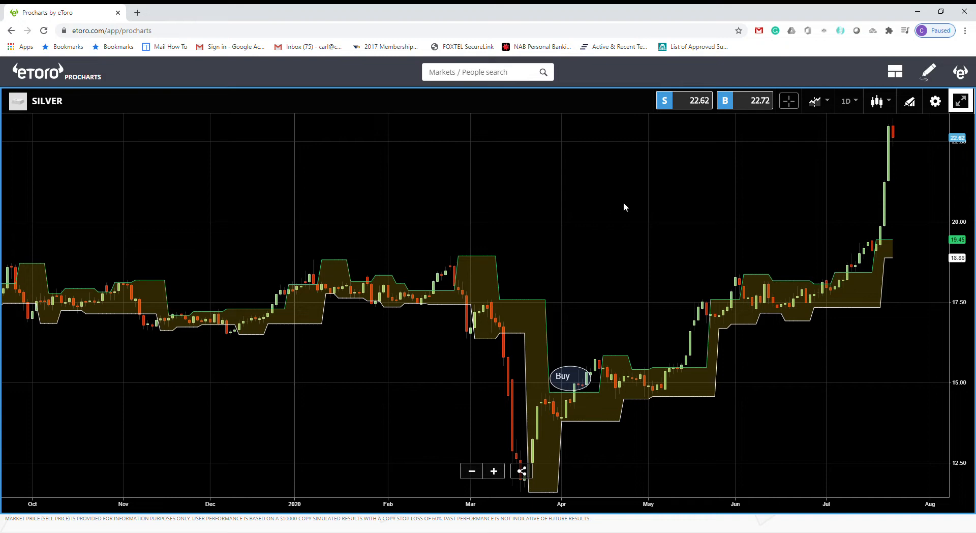
mouse_move(613, 239)
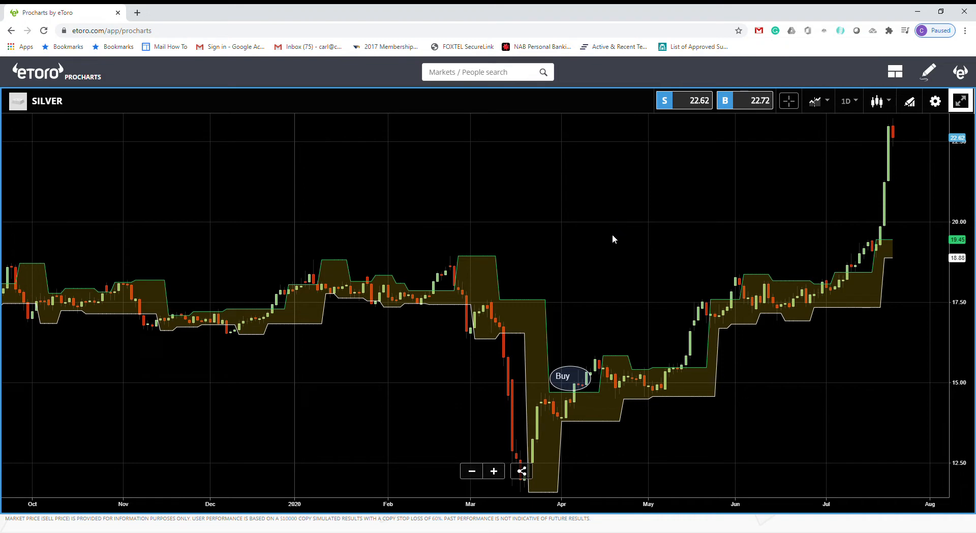
mouse_move(487, 268)
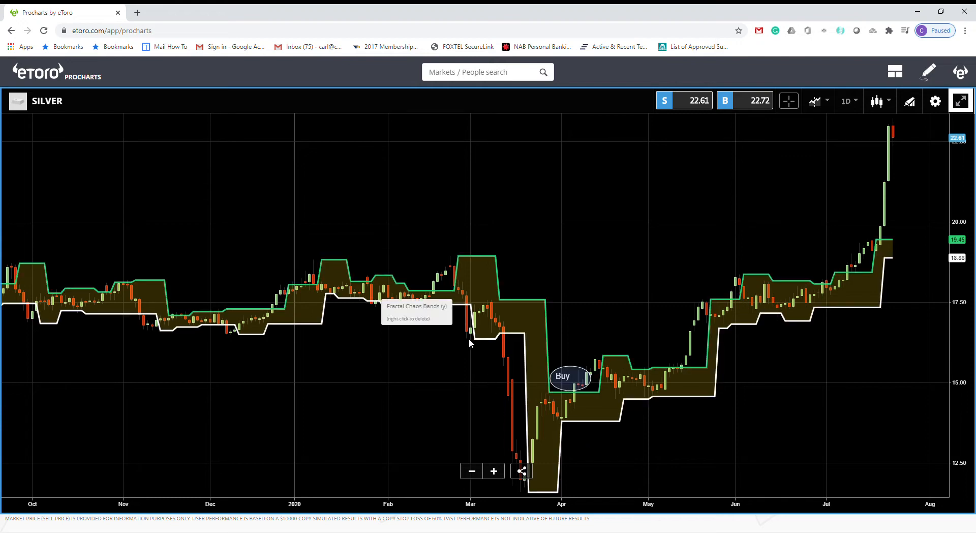
mouse_move(652, 417)
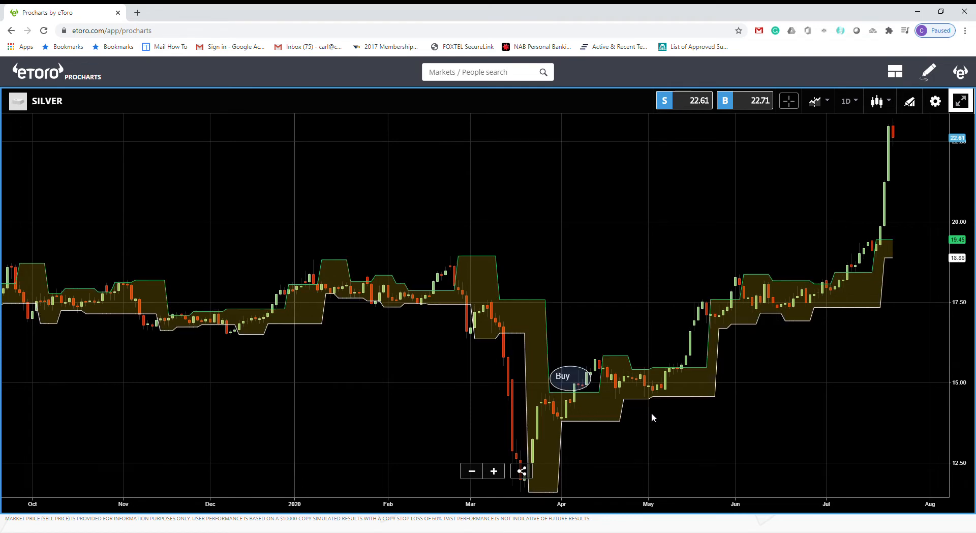
mouse_move(597, 410)
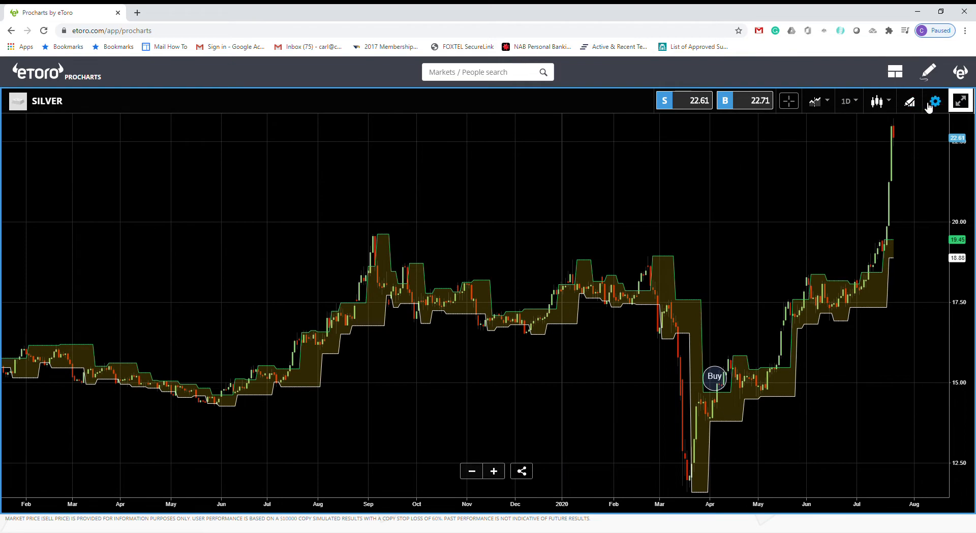
Show the first studies list in chart settings, dismissing the Fractal Chaos Oscillator dialog, scrolled to Fractal Chaos Bands
left_click(933, 101)
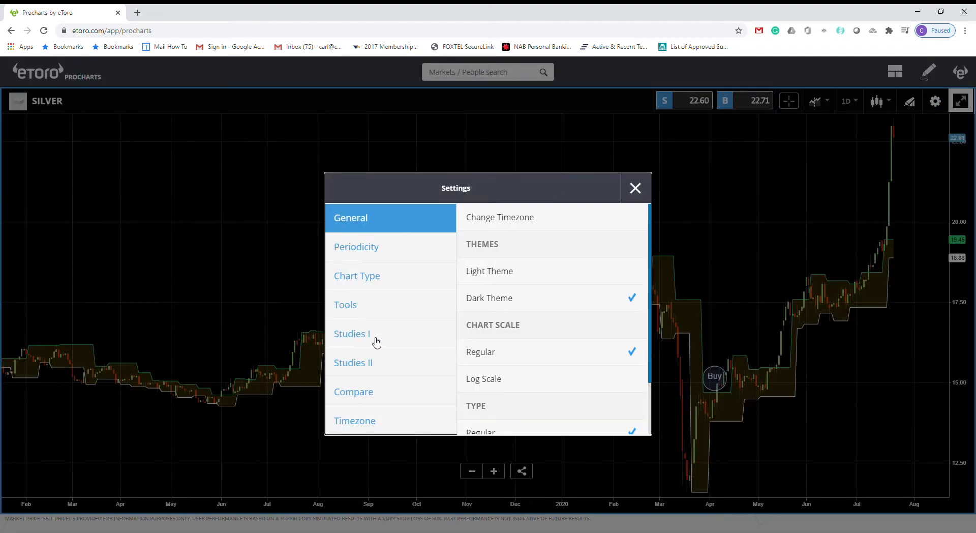
left_click(352, 334)
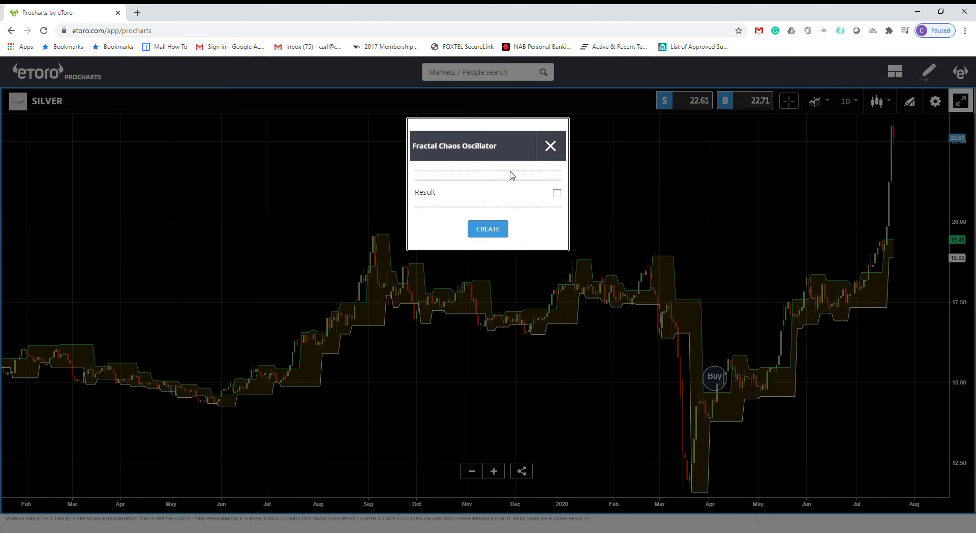
left_click(550, 145)
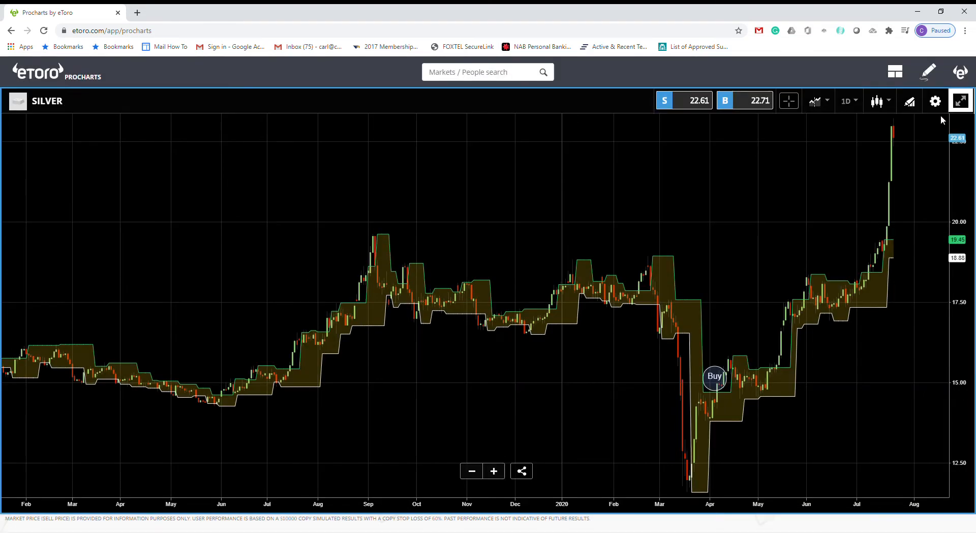
left_click(934, 101)
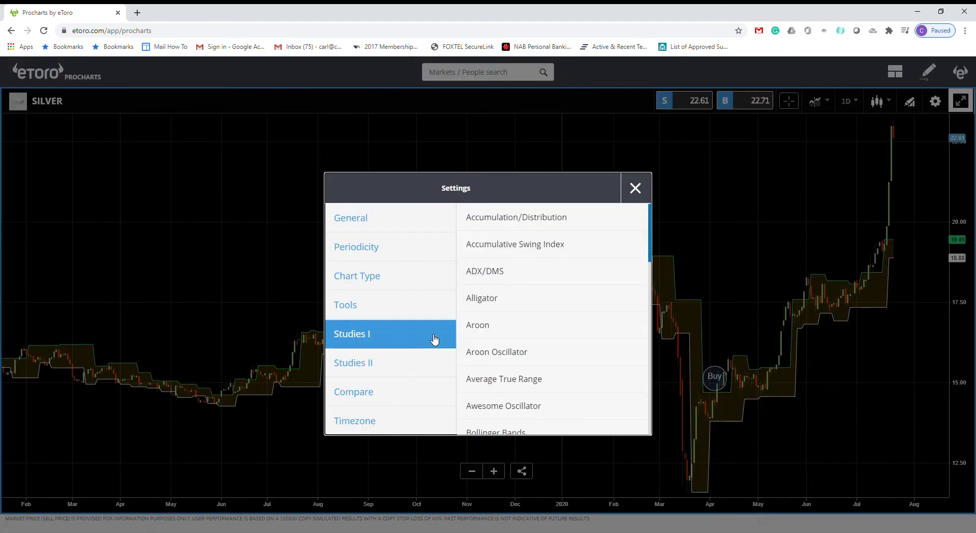
scroll("down", 3)
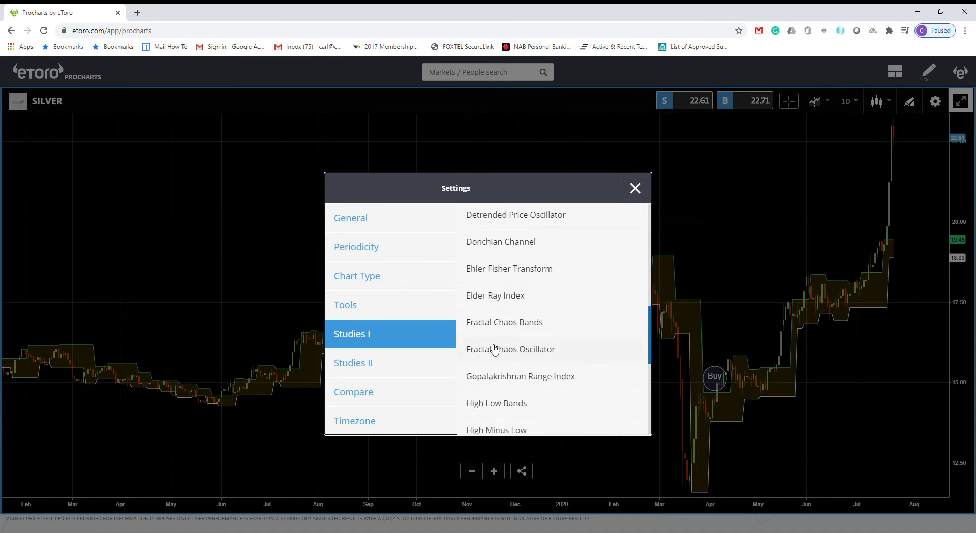
mouse_move(505, 329)
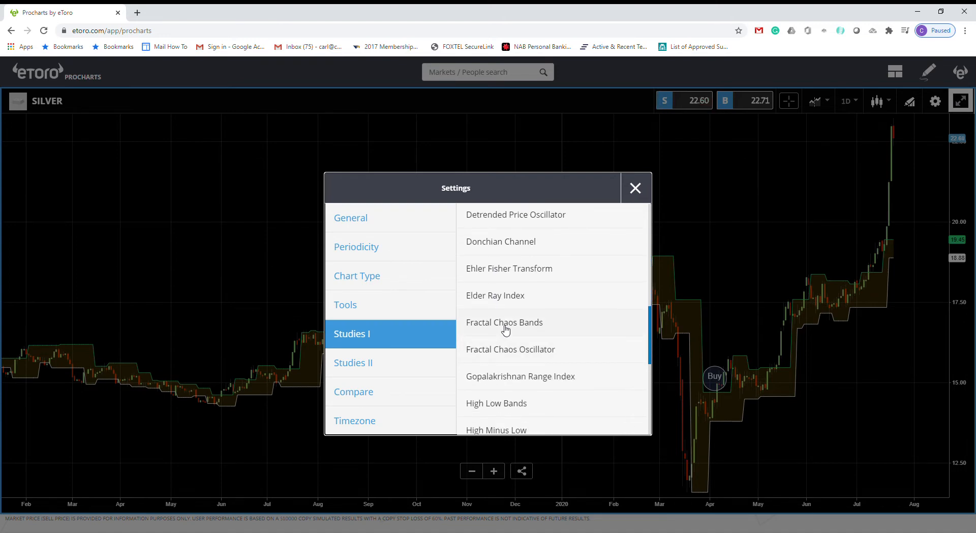
Inspect the Fractal Chaos Bands Channel Fill colour choices, then close the options without changes
left_click(504, 322)
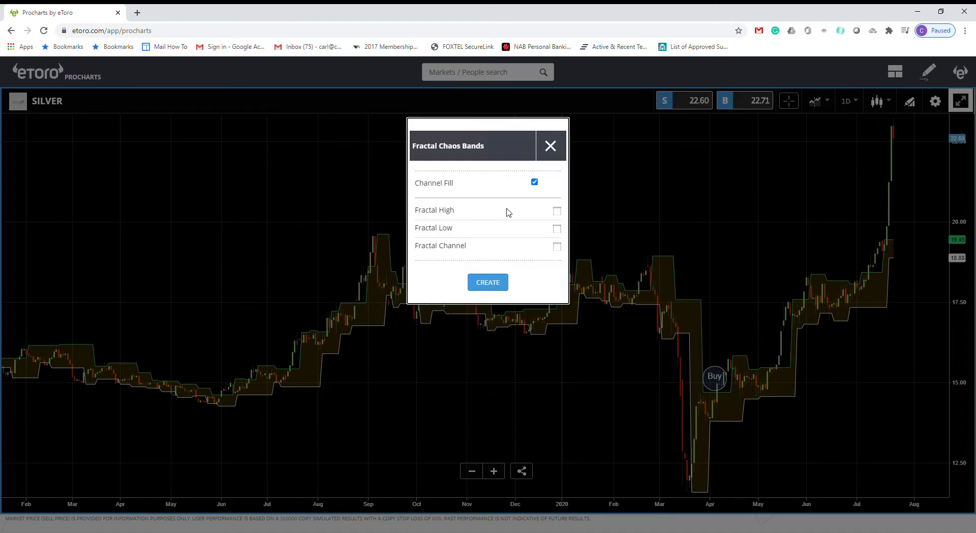
mouse_move(534, 222)
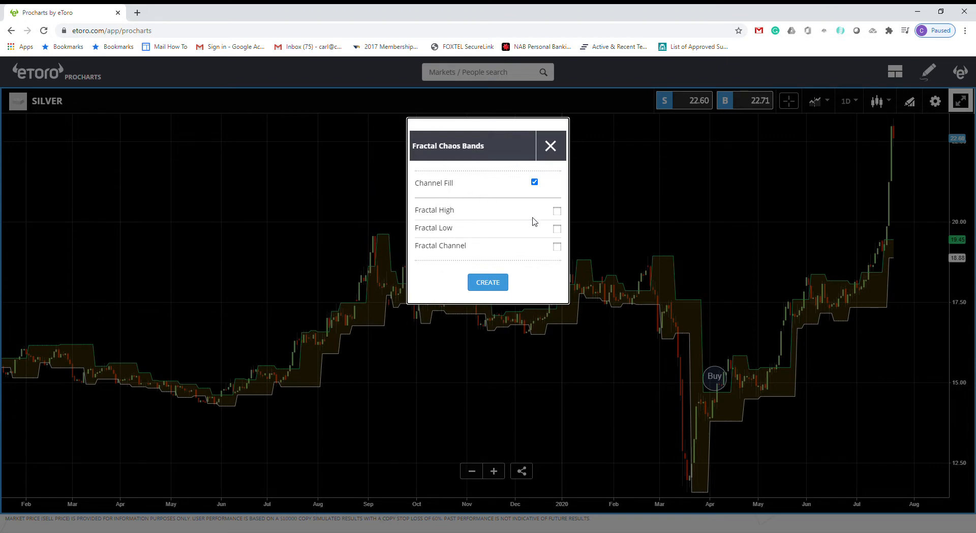
mouse_move(558, 215)
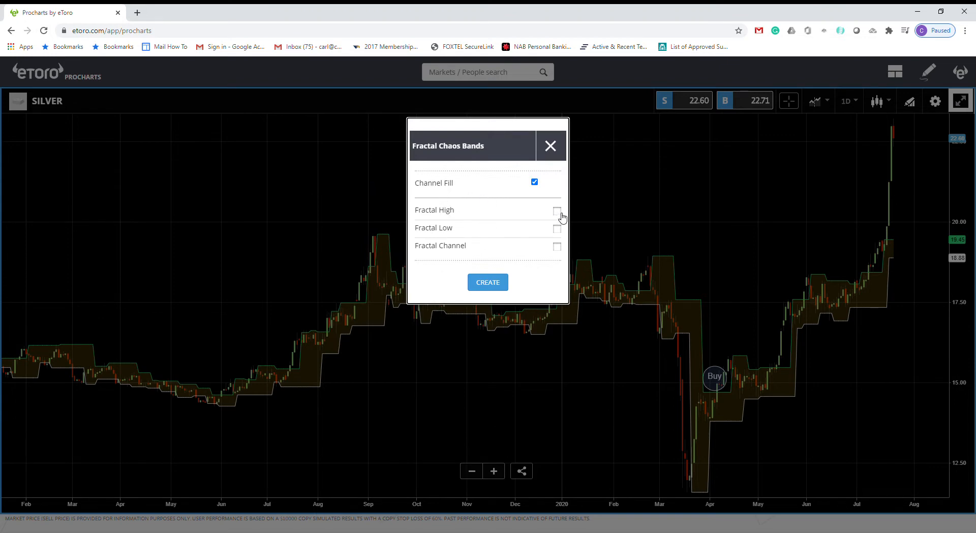
left_click(534, 182)
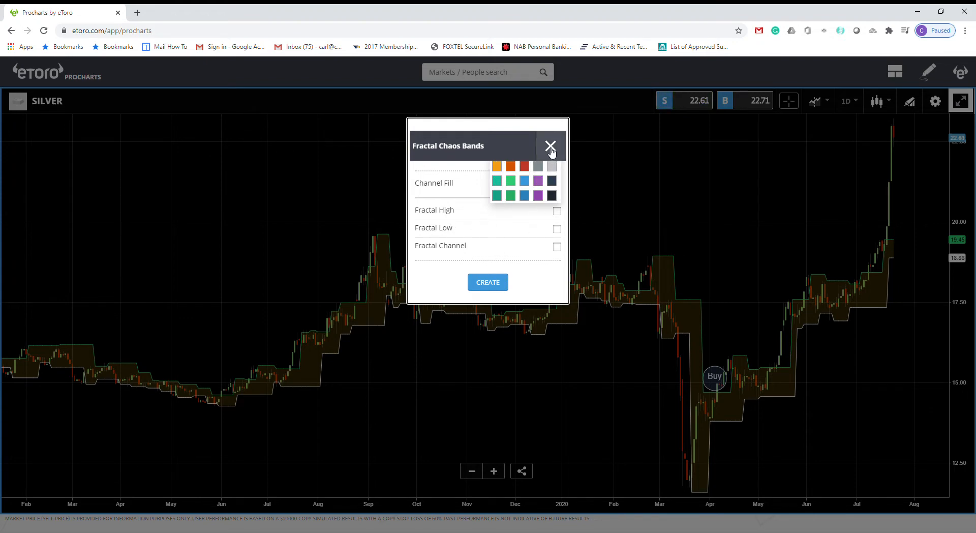
left_click(550, 145)
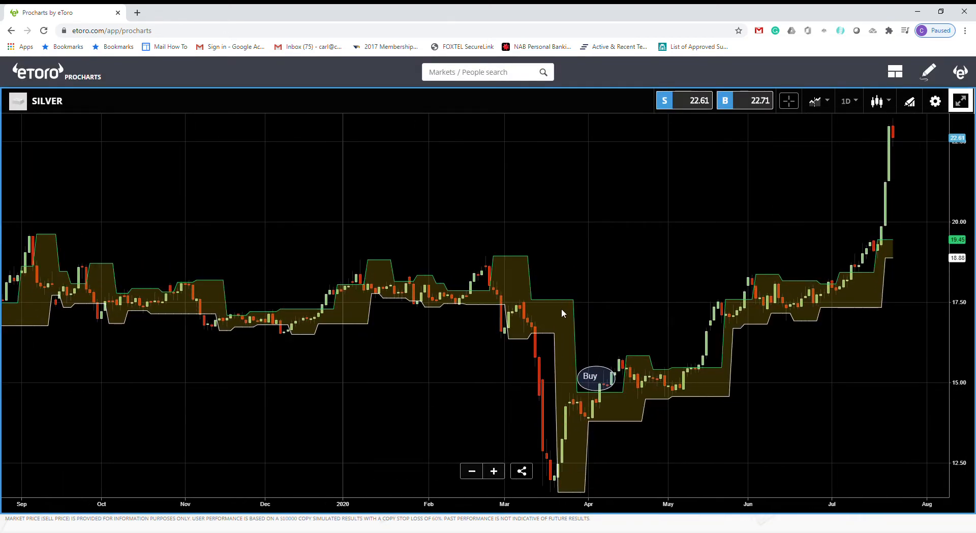
mouse_move(562, 308)
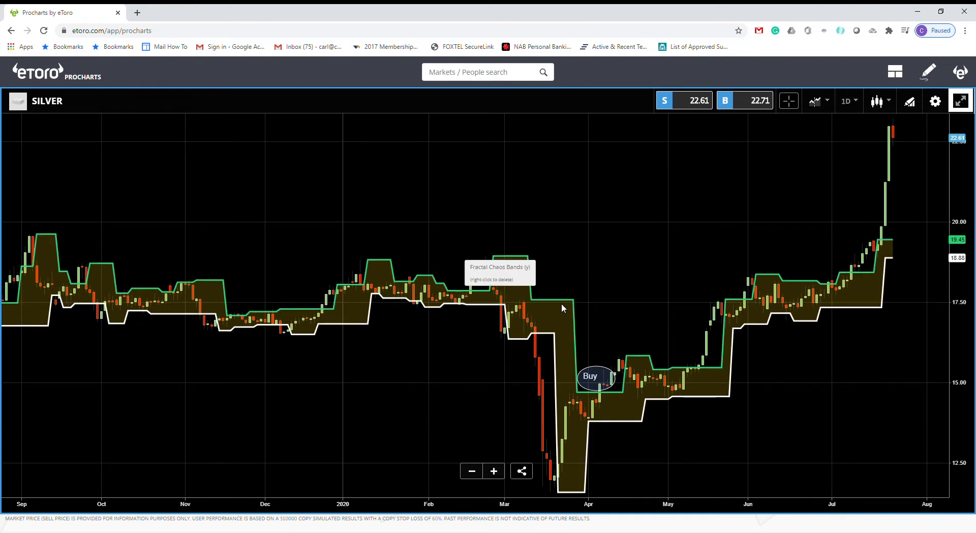
mouse_move(490, 399)
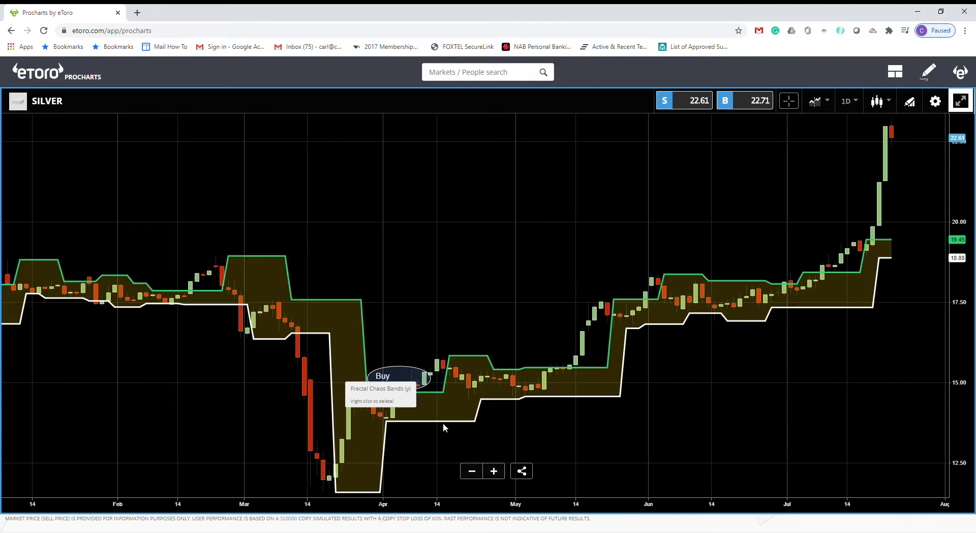
mouse_move(497, 398)
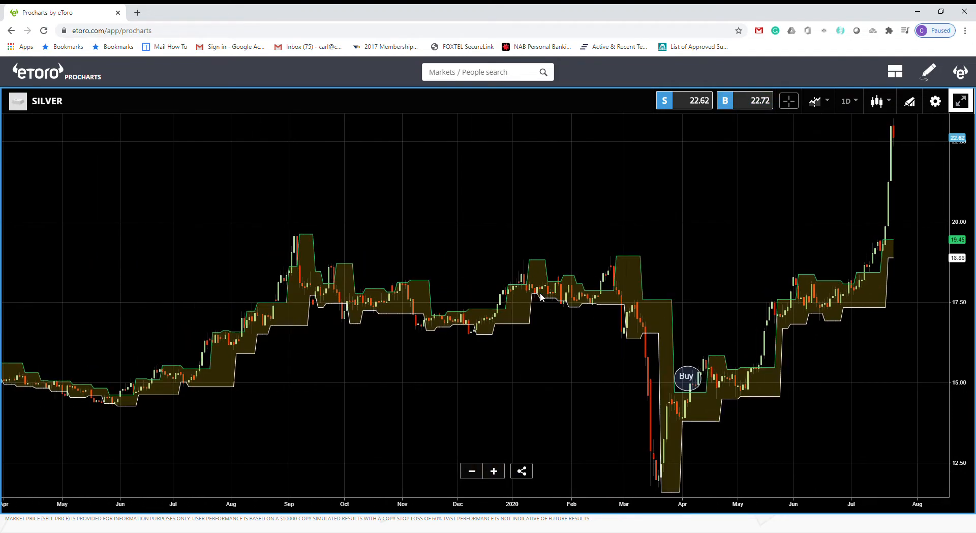
mouse_move(534, 378)
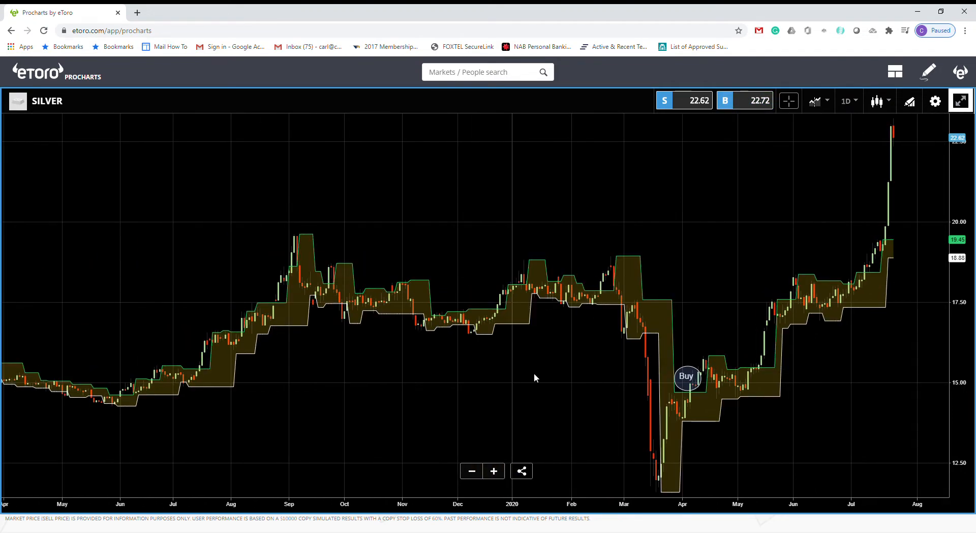
mouse_move(475, 349)
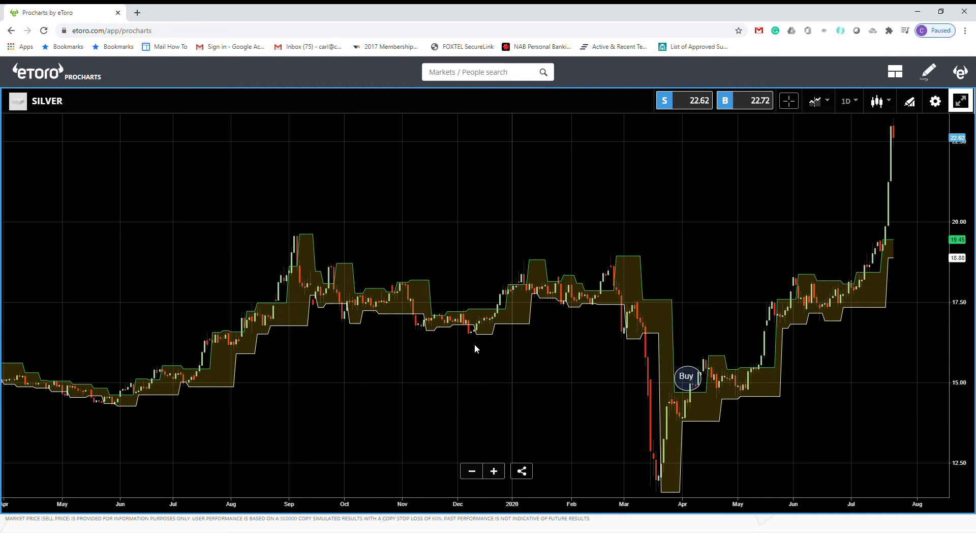
mouse_move(504, 361)
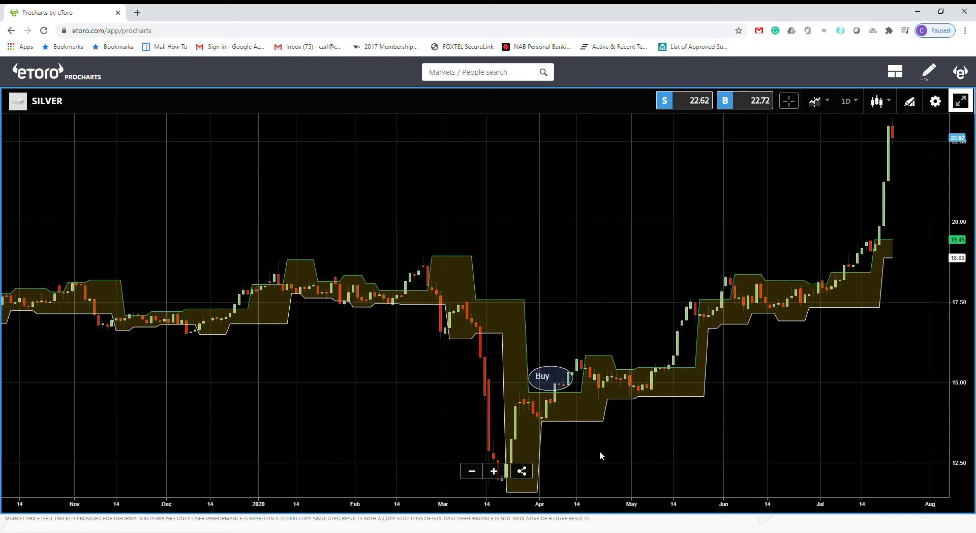
mouse_move(557, 390)
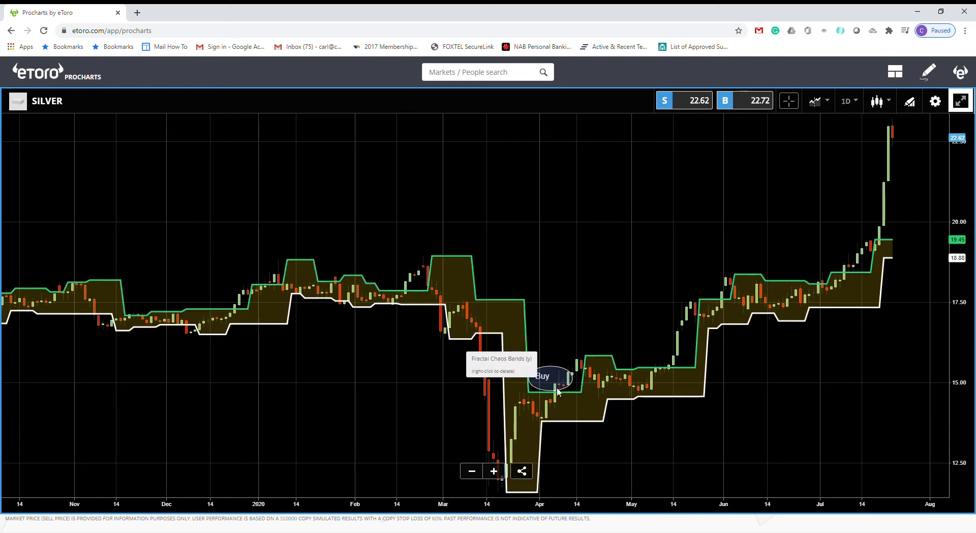
mouse_move(598, 452)
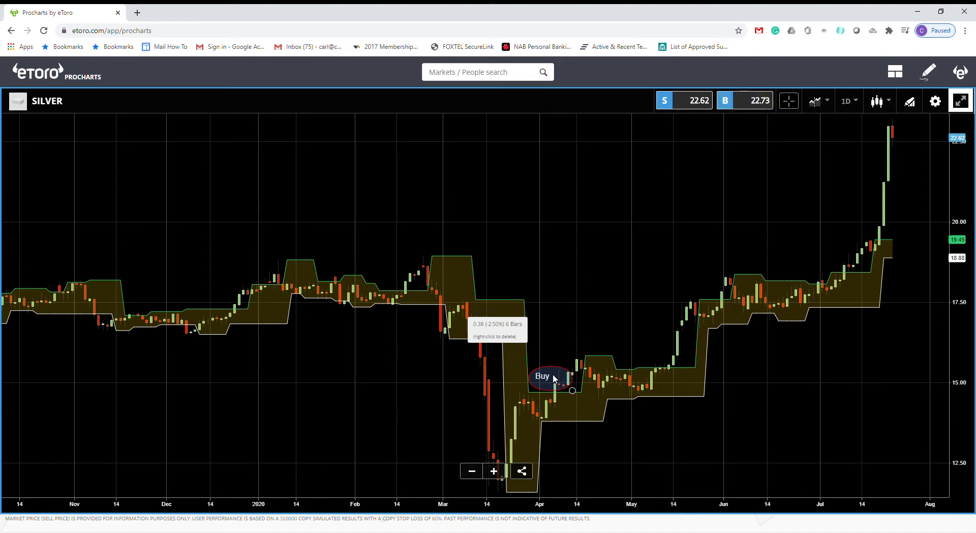
mouse_move(590, 448)
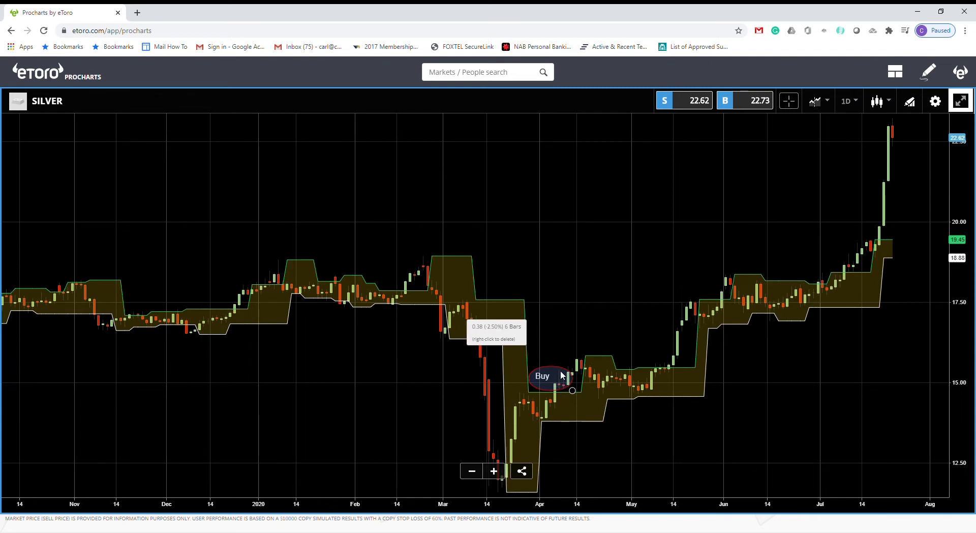
mouse_move(558, 378)
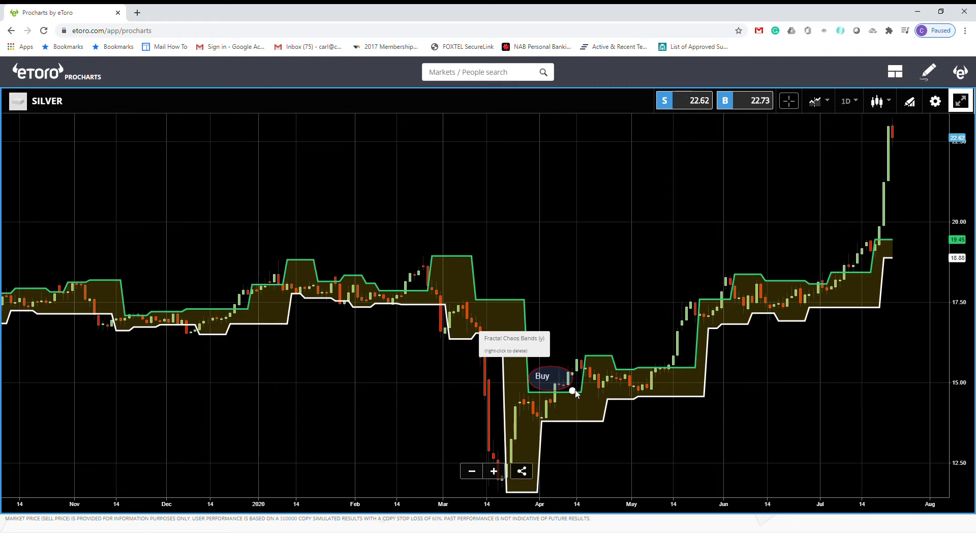
mouse_move(568, 355)
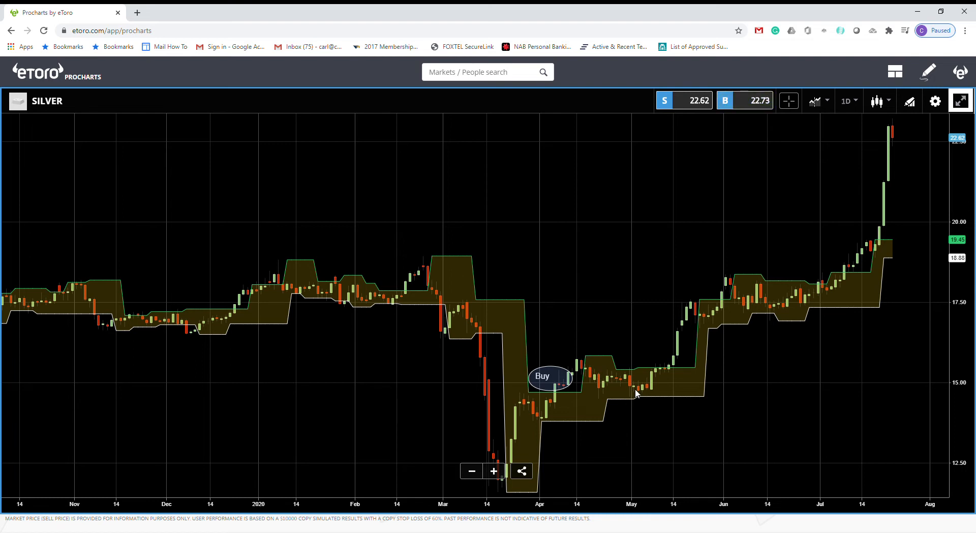
mouse_move(650, 384)
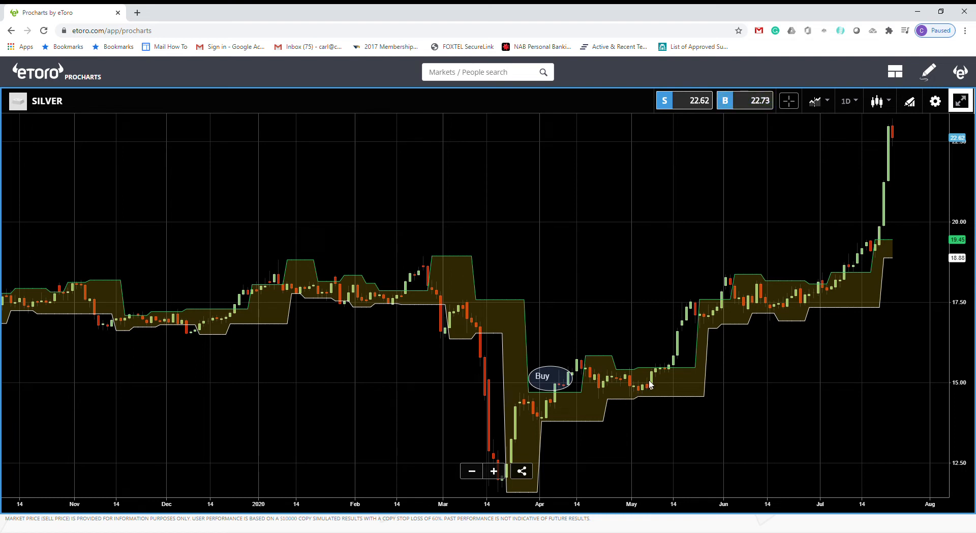
mouse_move(688, 339)
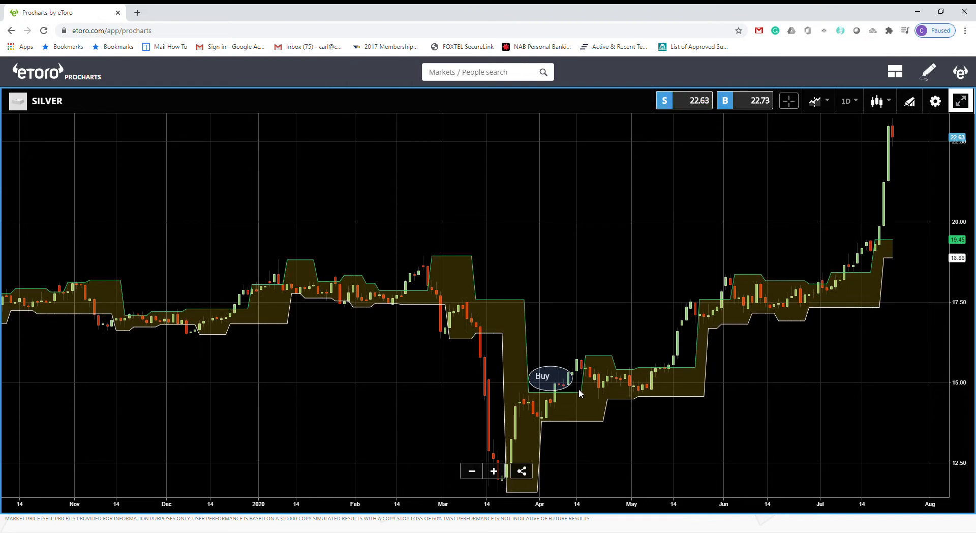
mouse_move(625, 388)
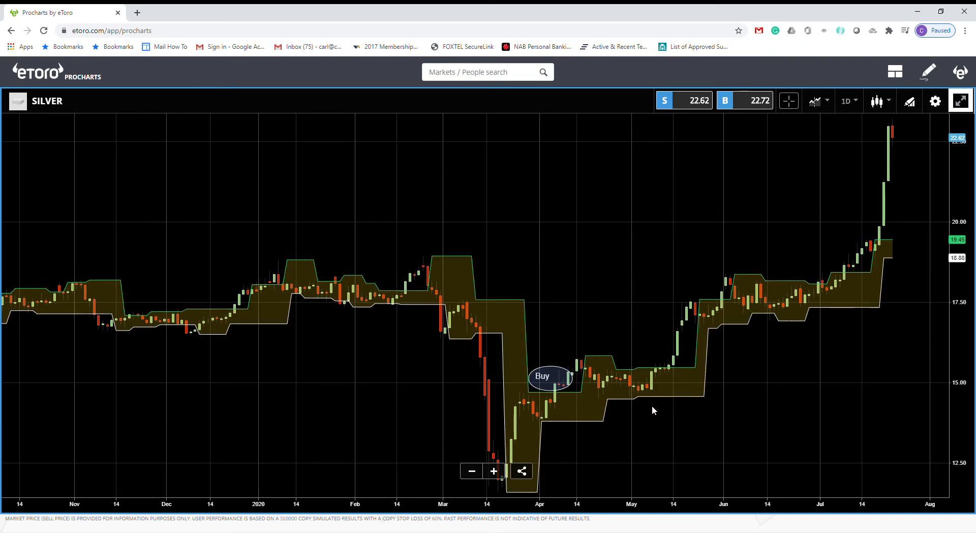
mouse_move(484, 341)
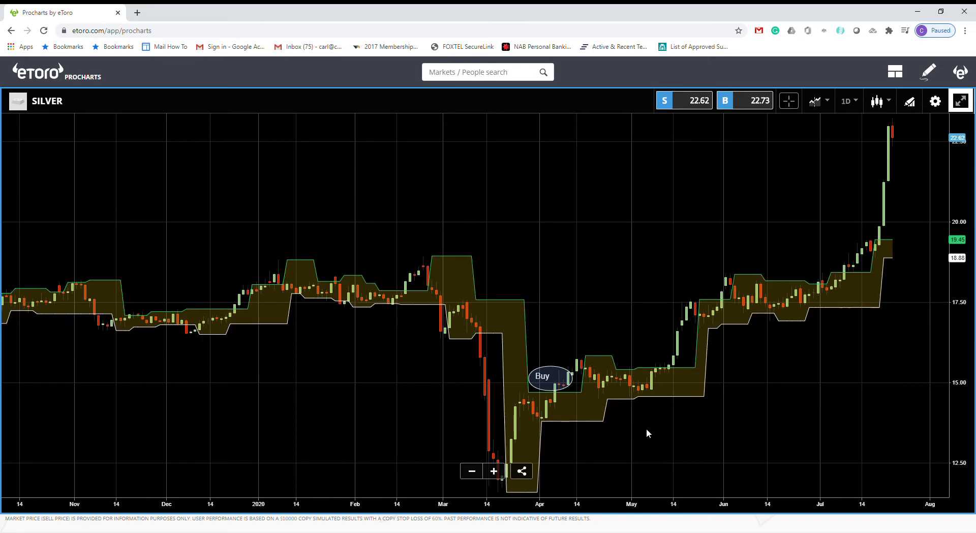
mouse_move(40, 116)
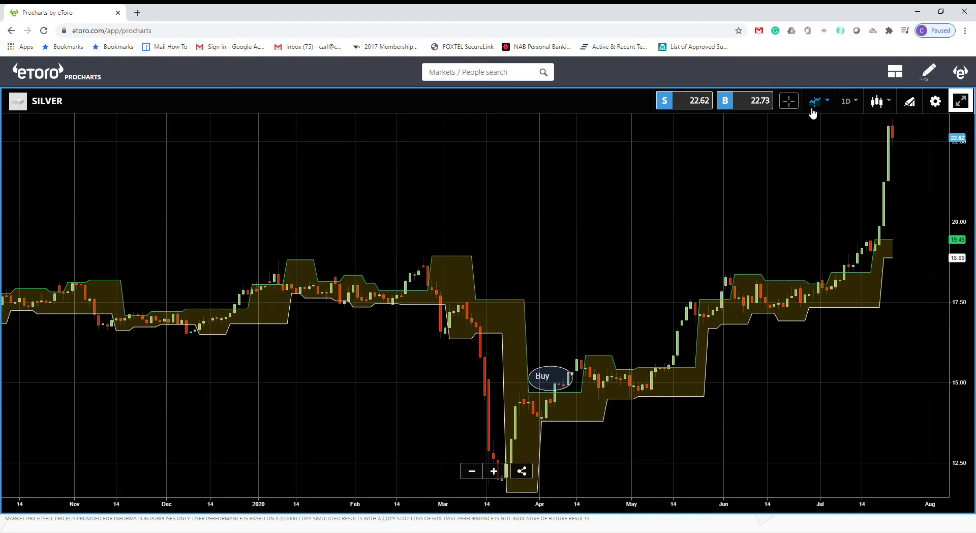
Enable the crosshair readout showing each Silver candle's open, high, low, close and date
left_click(788, 101)
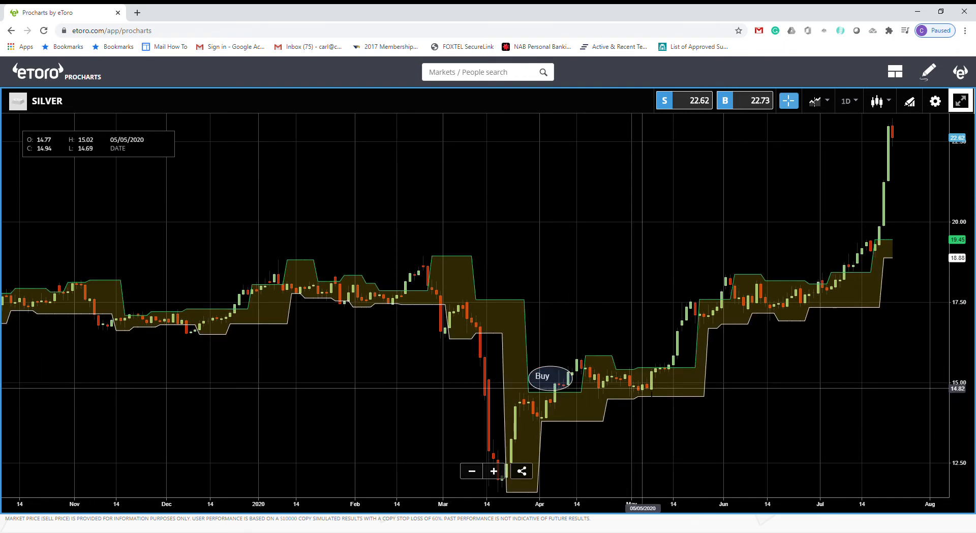
mouse_move(663, 370)
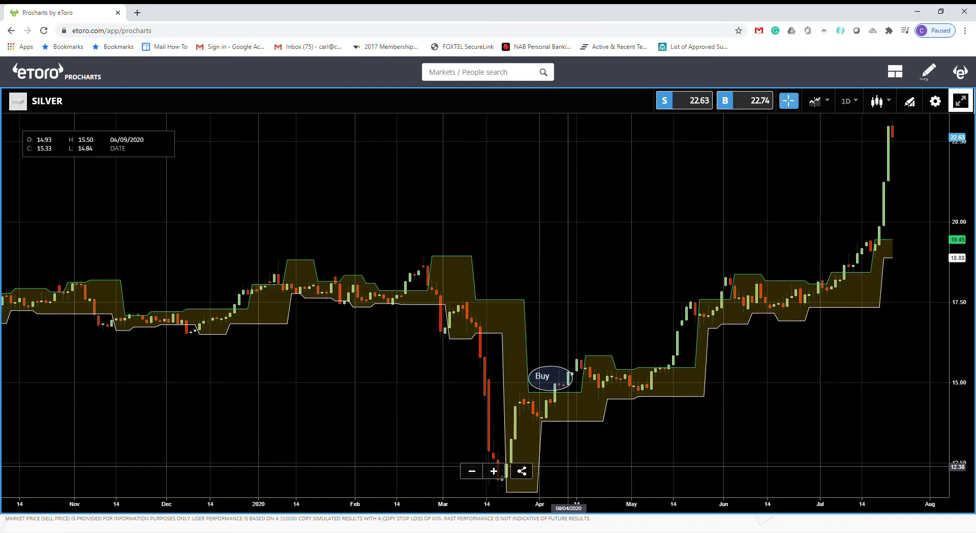
mouse_move(702, 314)
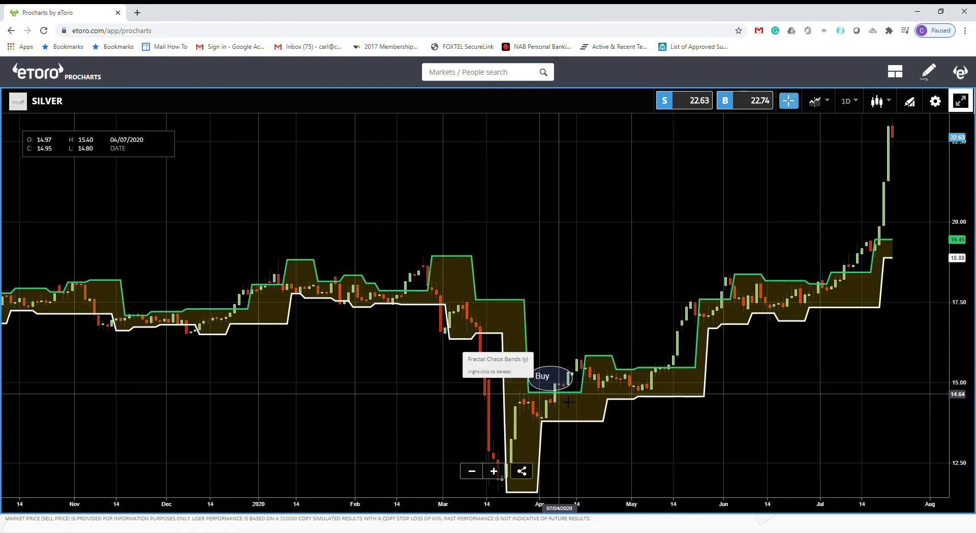
mouse_move(601, 388)
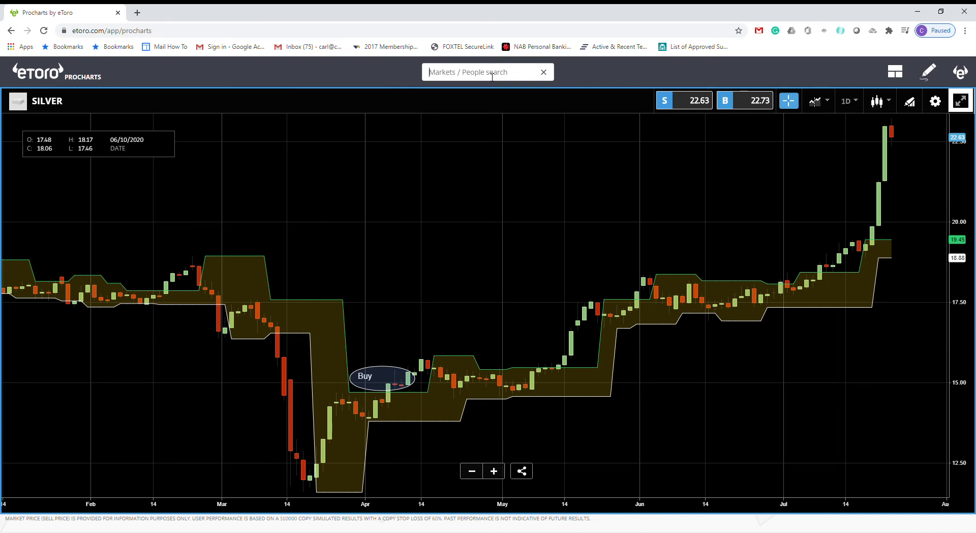
Search 'oil' and load the daily OIL market chart, keeping the Fractal Chaos Bands
type("o")
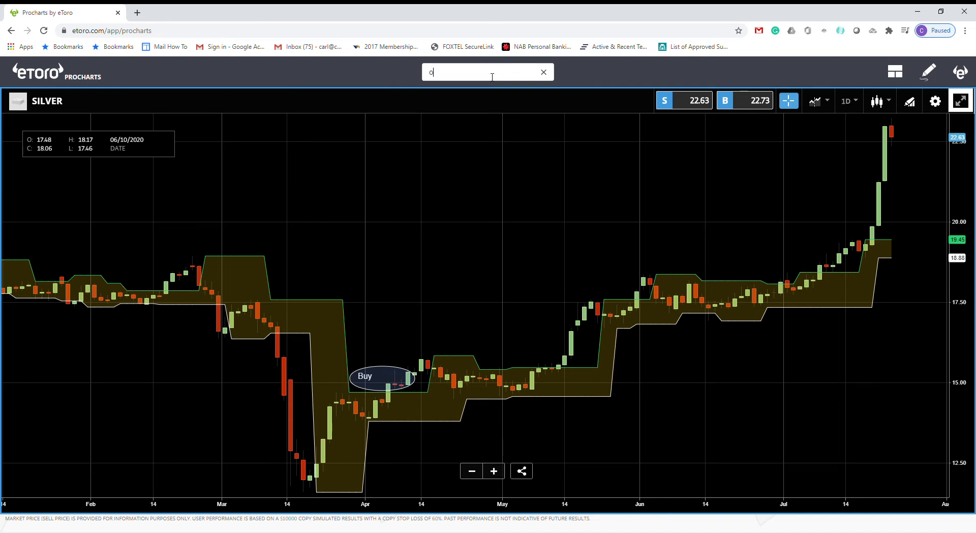
type("il")
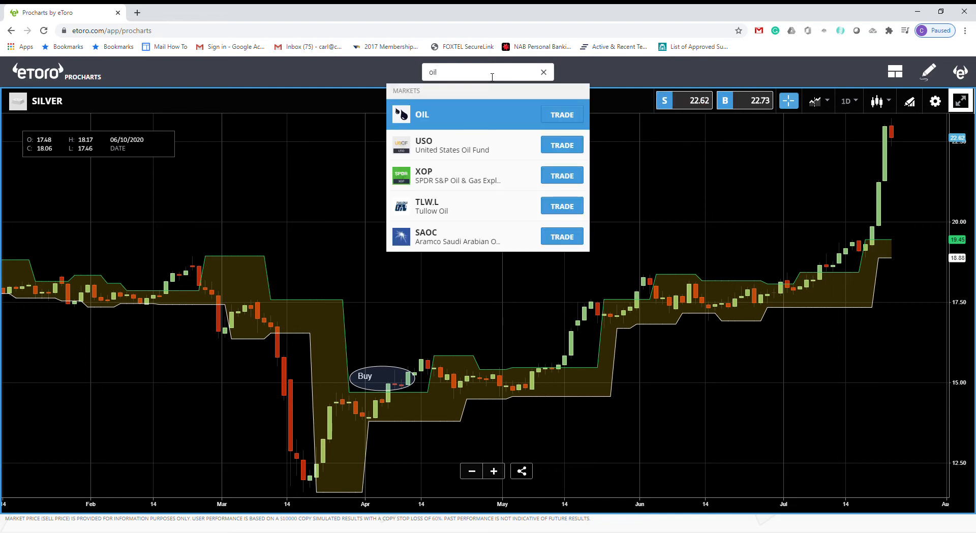
left_click(421, 114)
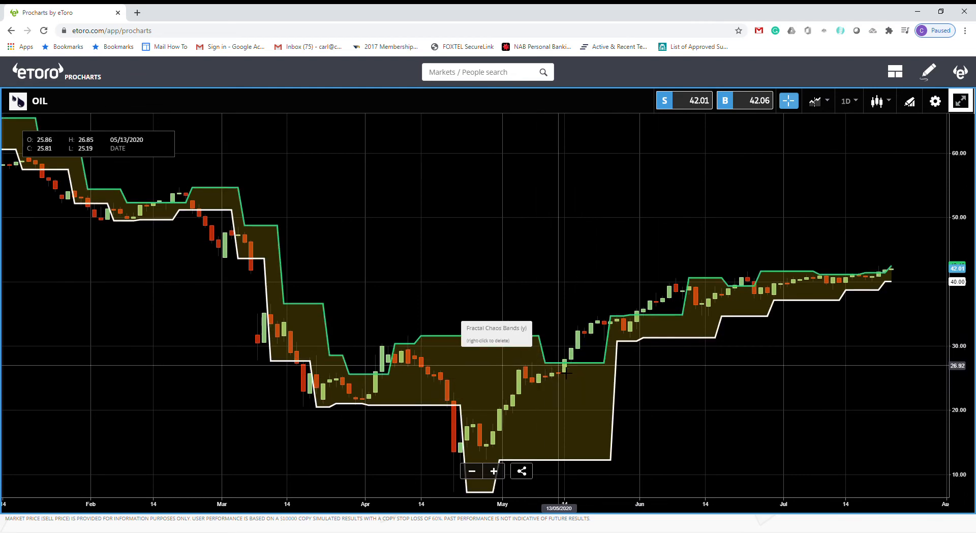
mouse_move(565, 364)
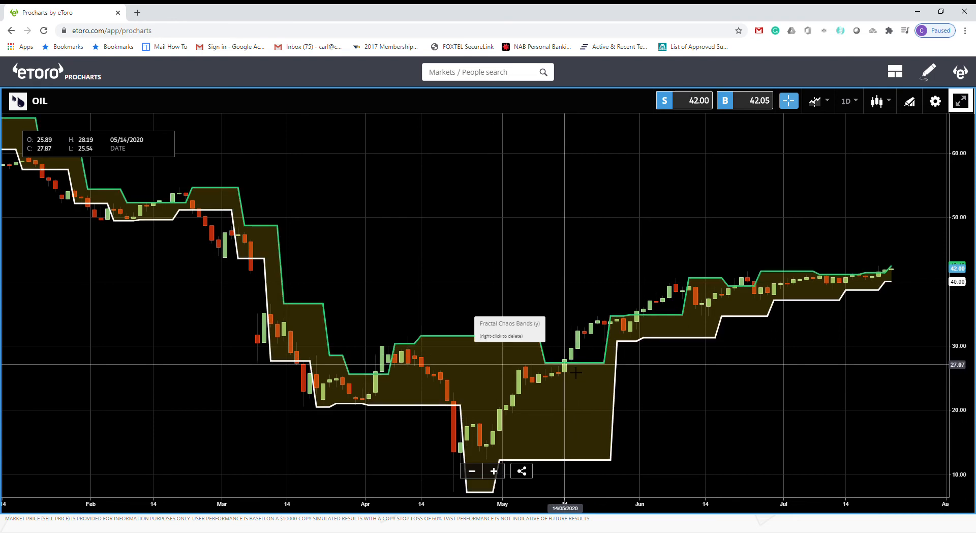
mouse_move(572, 373)
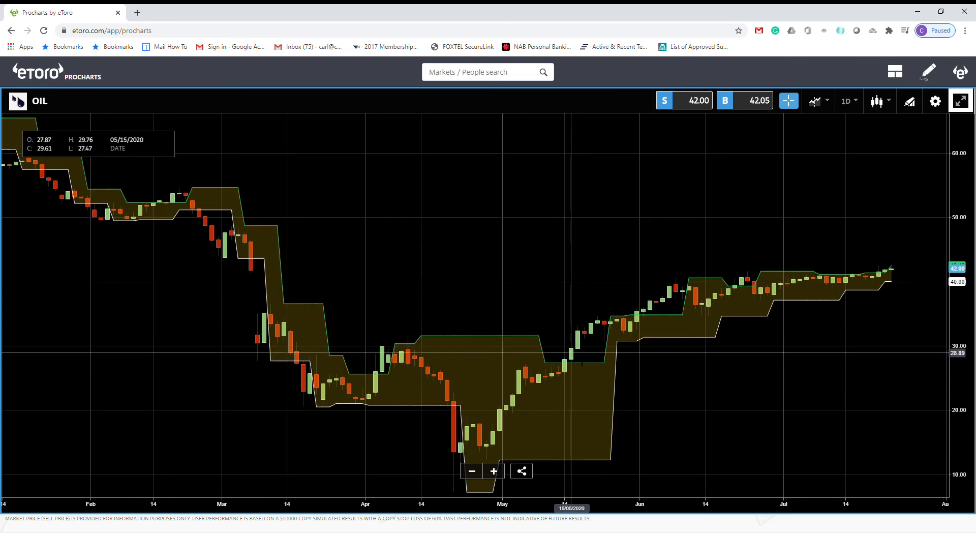
mouse_move(654, 325)
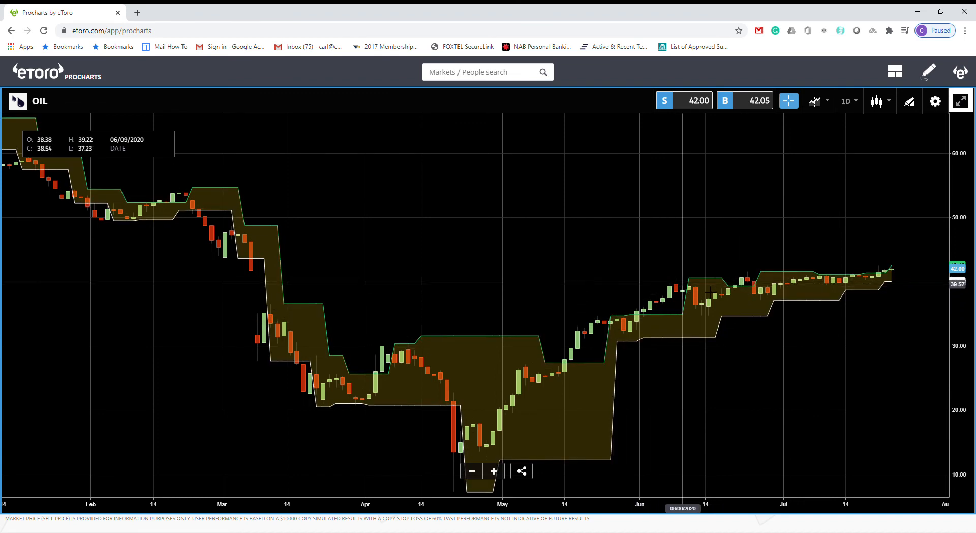
mouse_move(714, 293)
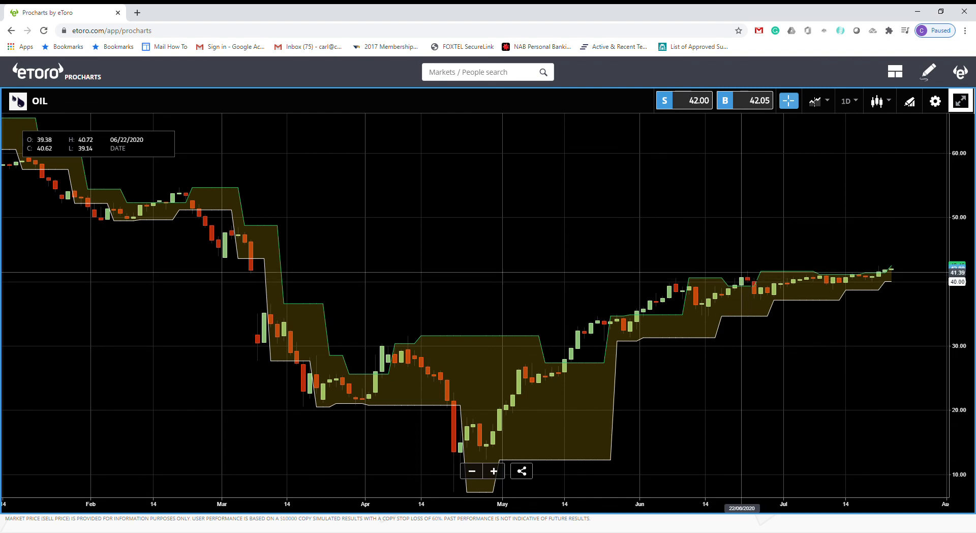
mouse_move(749, 288)
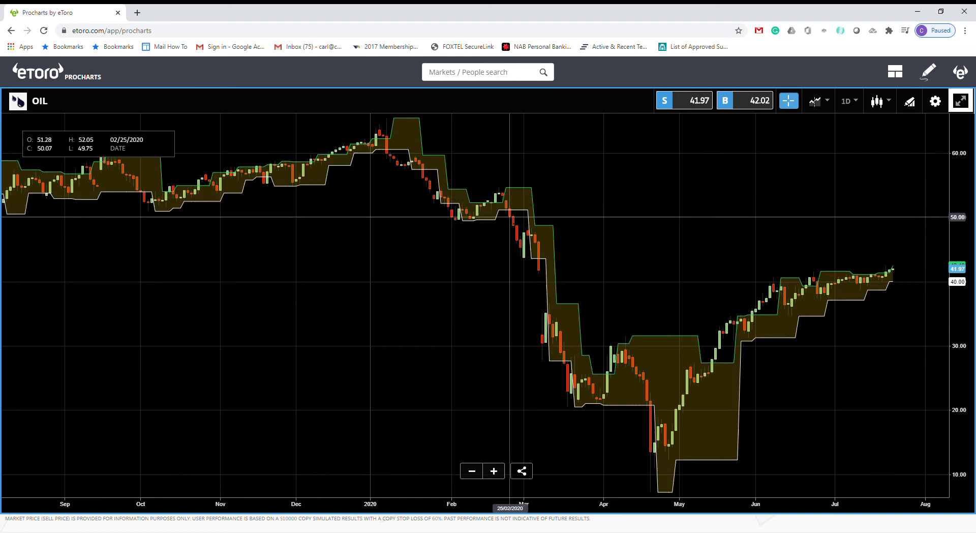
mouse_move(547, 322)
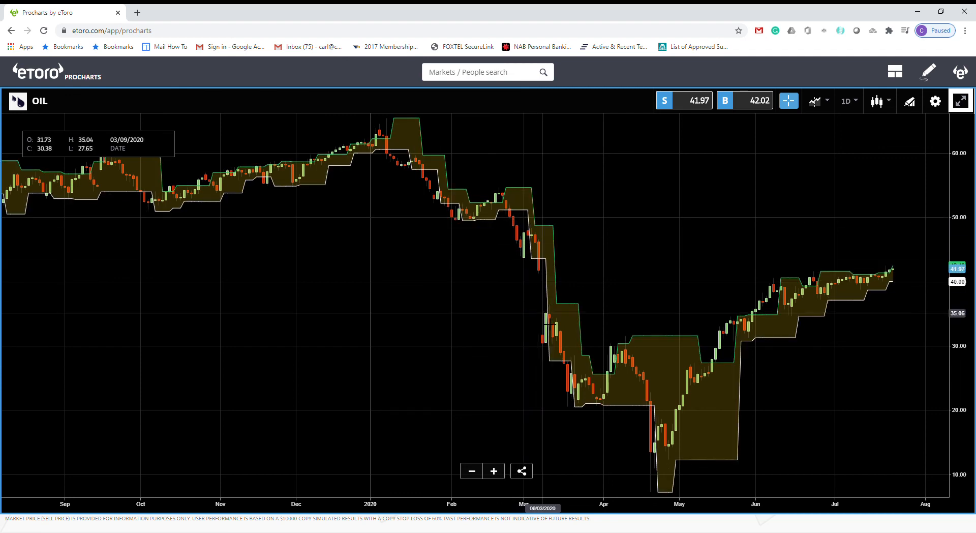
mouse_move(592, 323)
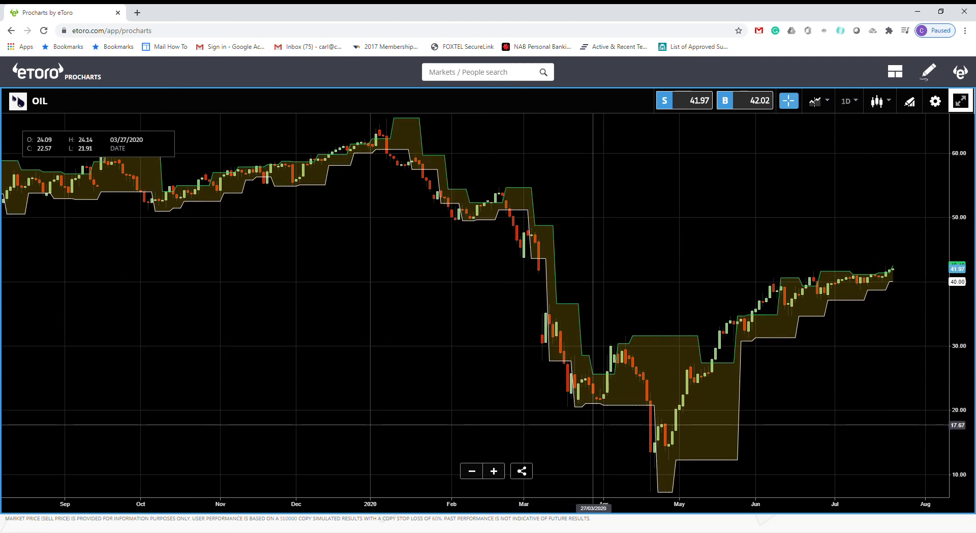
mouse_move(620, 376)
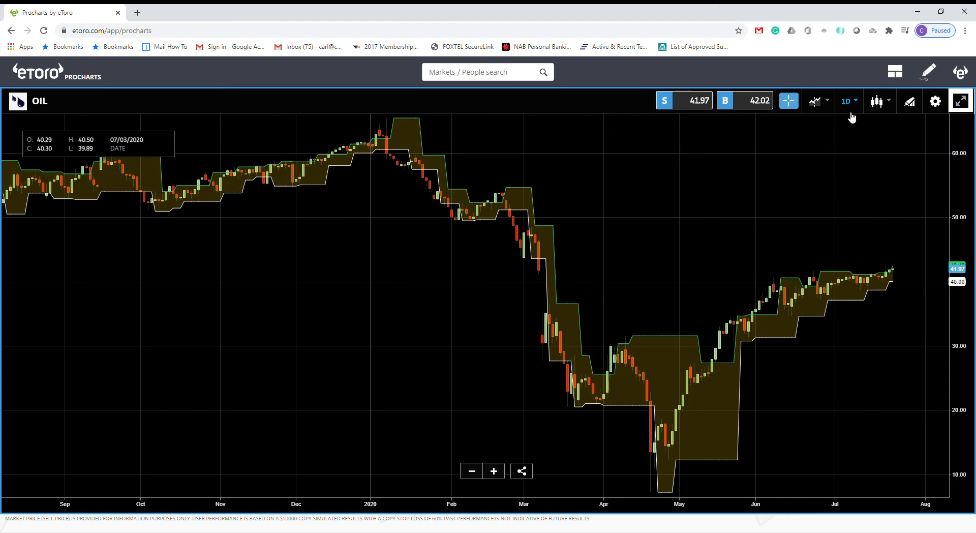
mouse_move(462, 298)
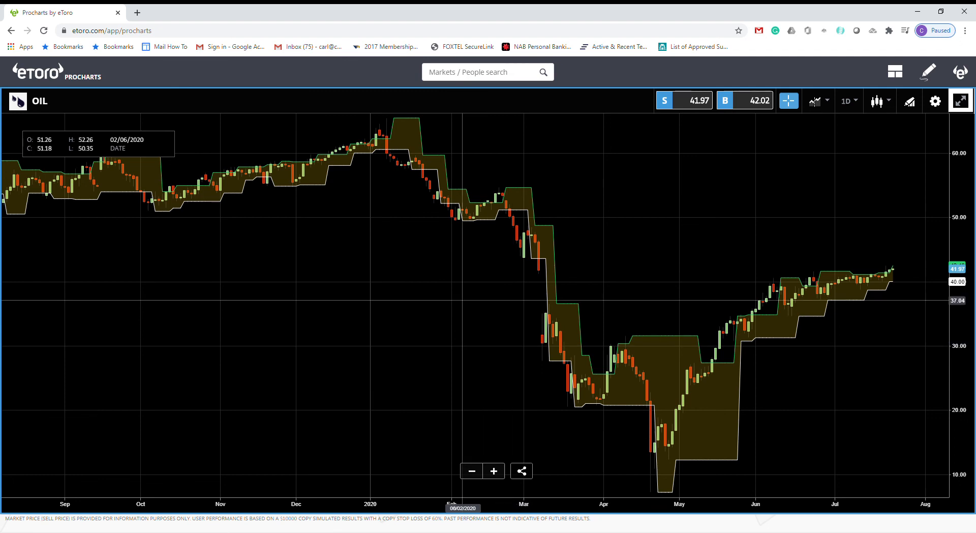